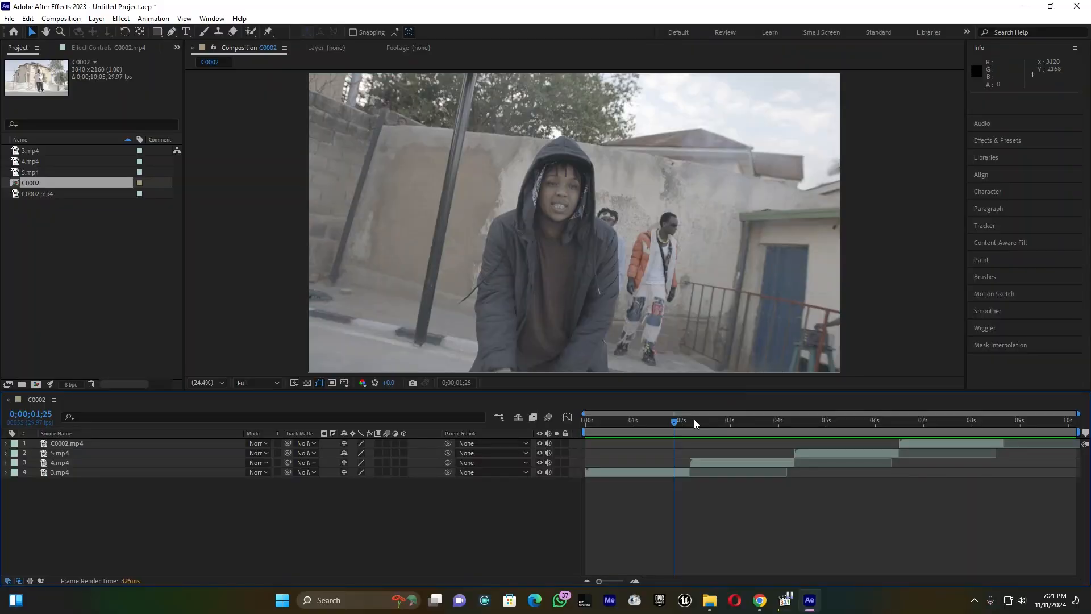
Preview C0002 from the start, then enable frame blending on the top two layers
click(585, 420)
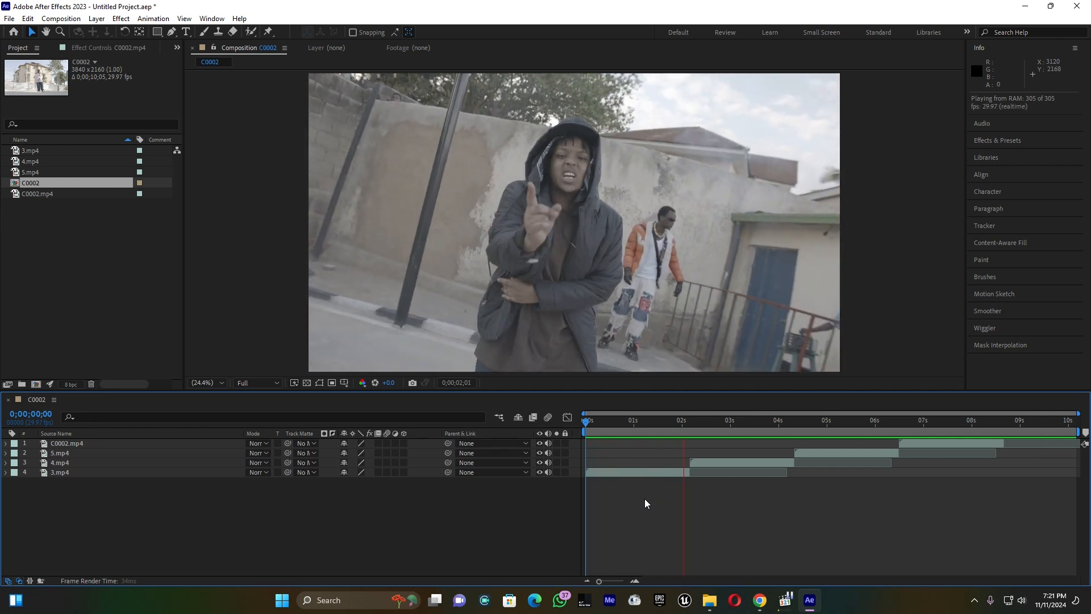
click(779, 420)
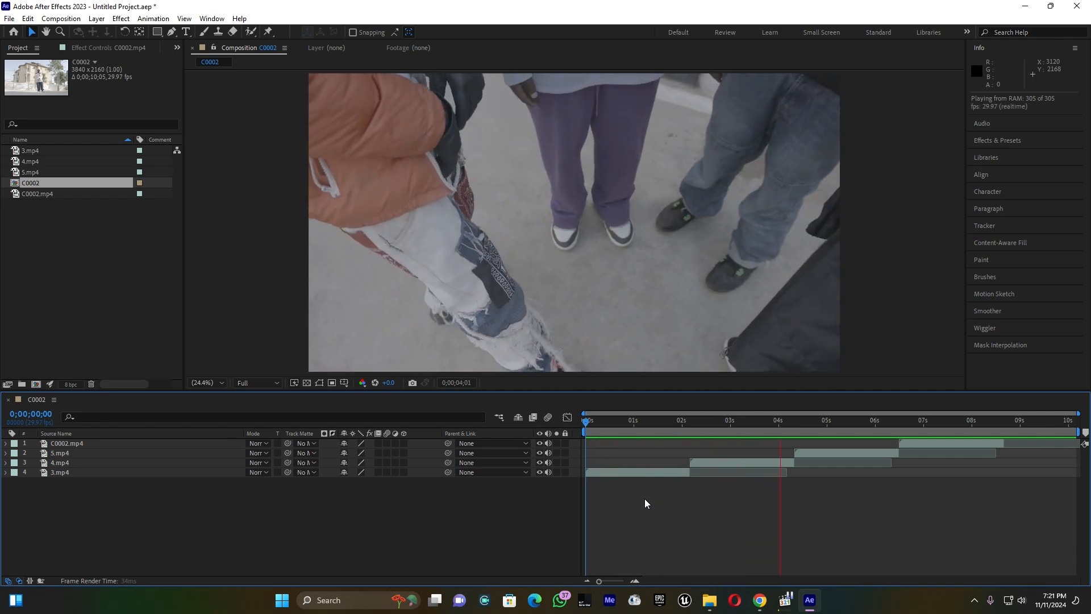
click(875, 420)
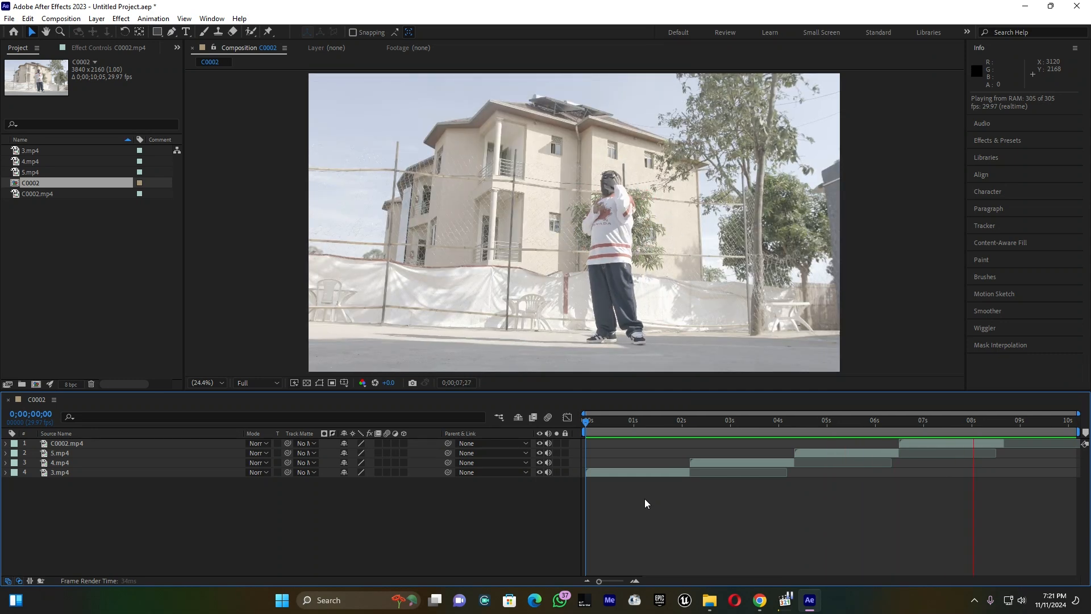
click(586, 420)
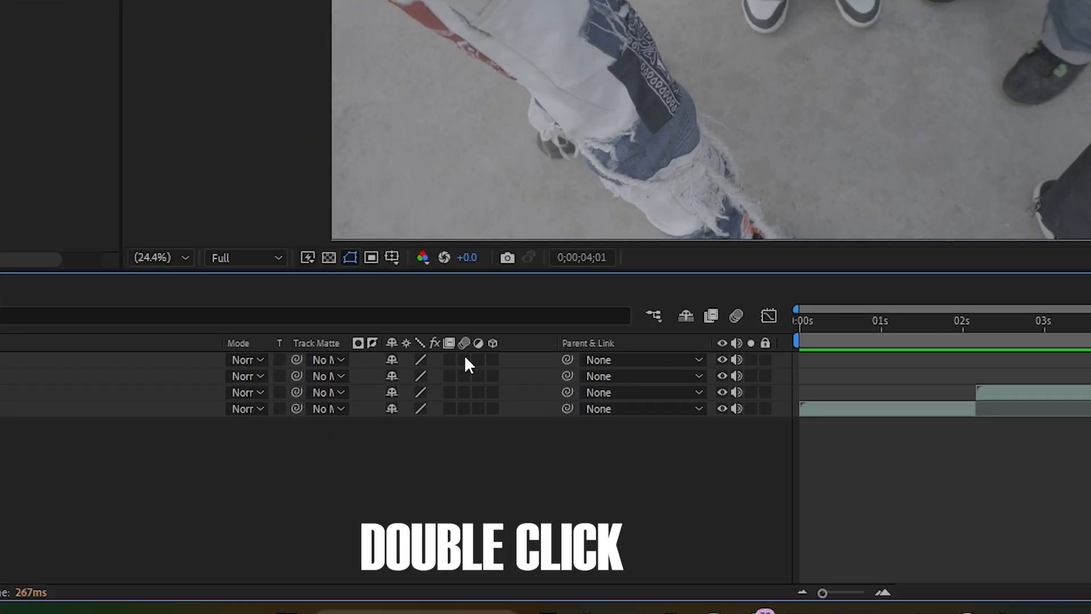
double_click(477, 328)
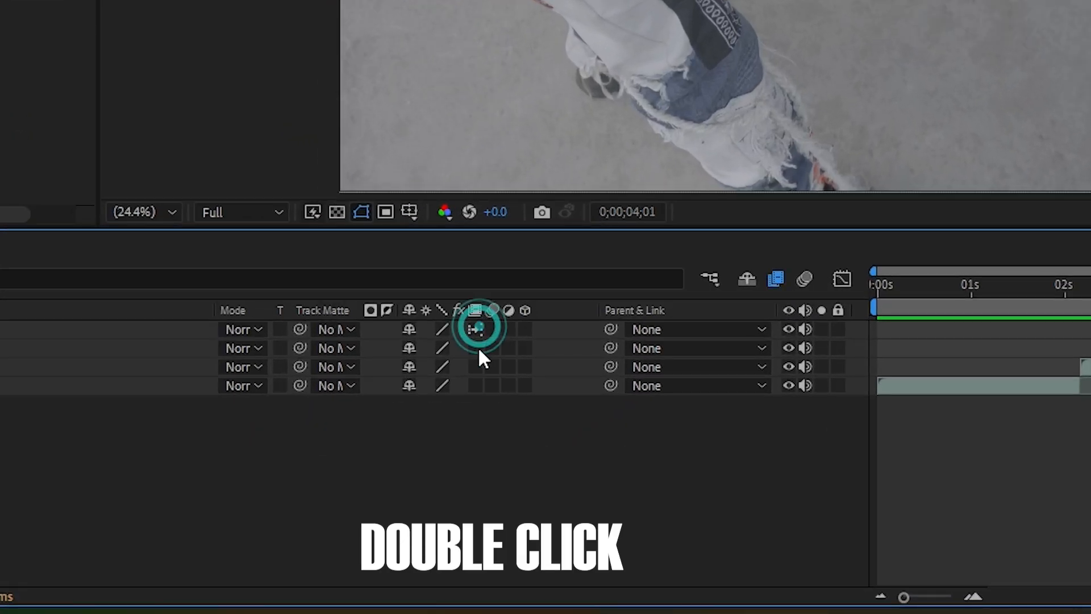
double_click(476, 327)
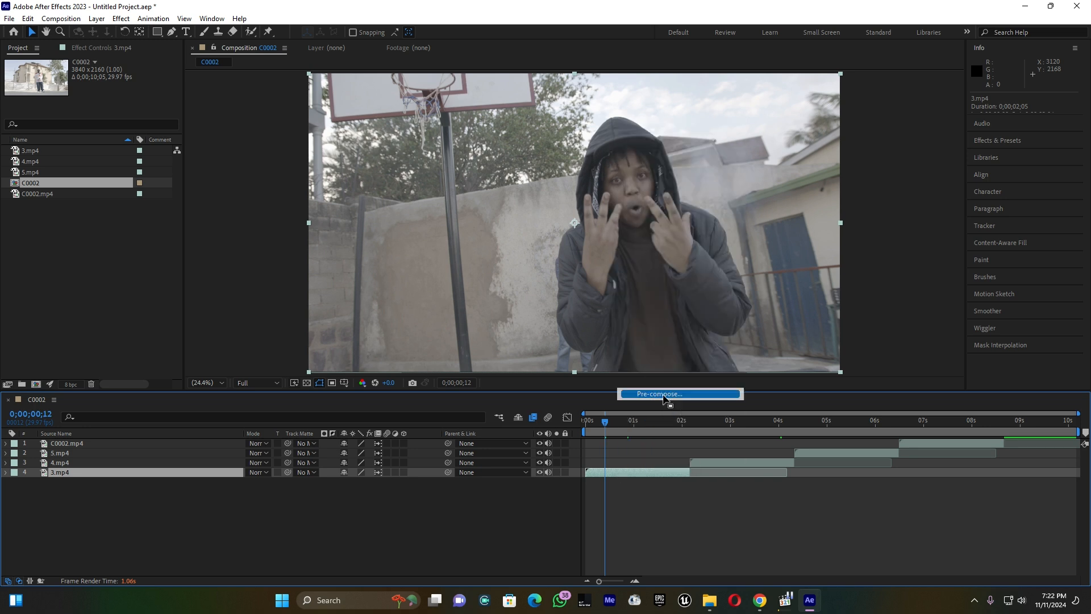
Pre-compose 3.mp4 and 4.mp4, moving all attributes into the new compositions
click(679, 393)
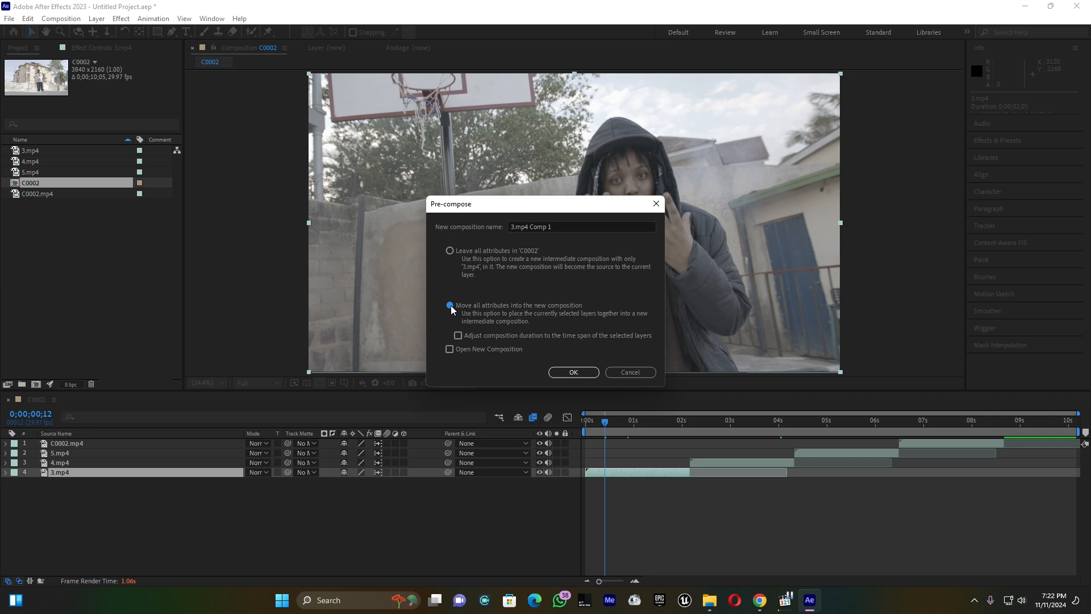
click(459, 335)
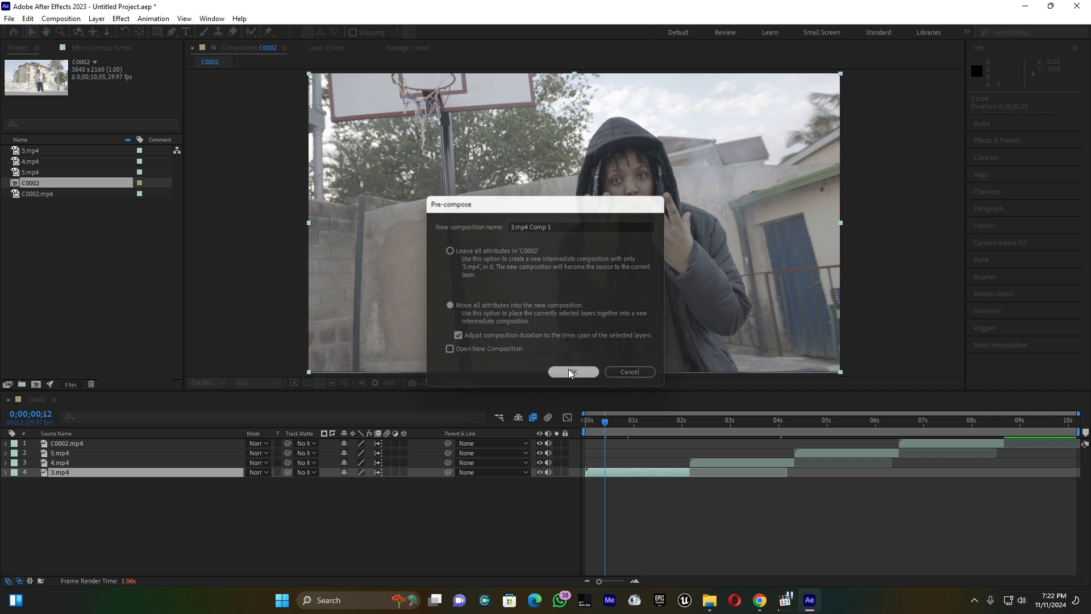
click(573, 372)
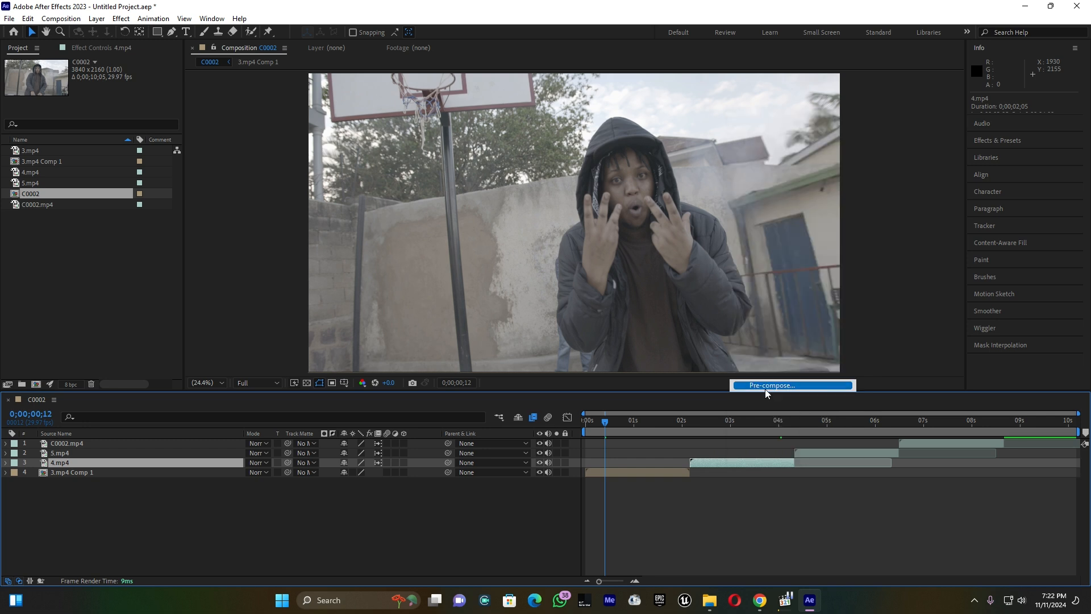
click(560, 367)
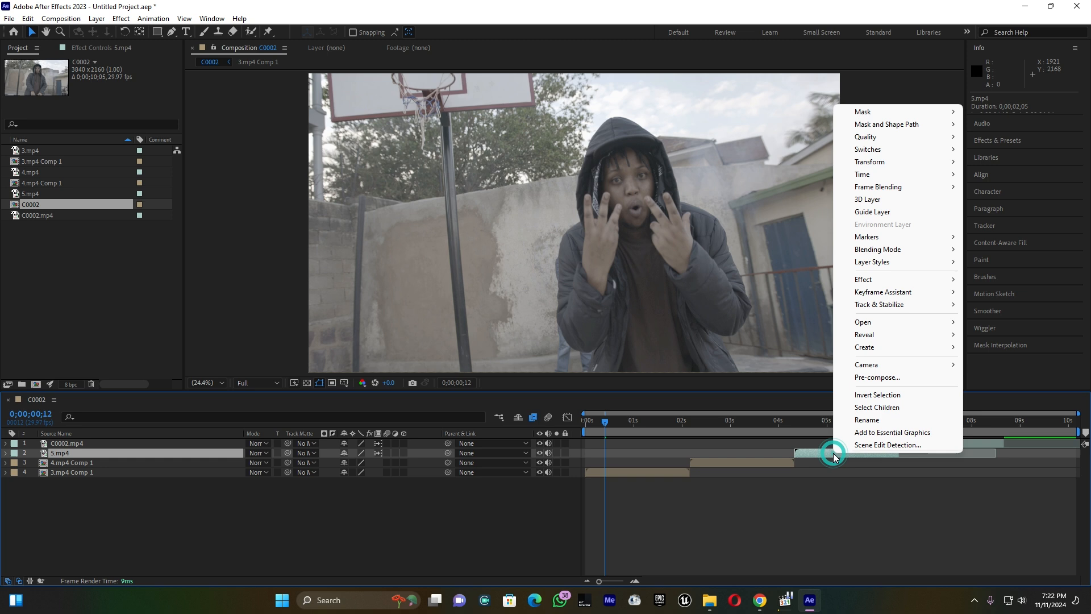
Pre-compose 5.mp4 and C0002.mp4 into 5.mp4 Comp 1 and C0002.mp4 Comp 1
click(877, 376)
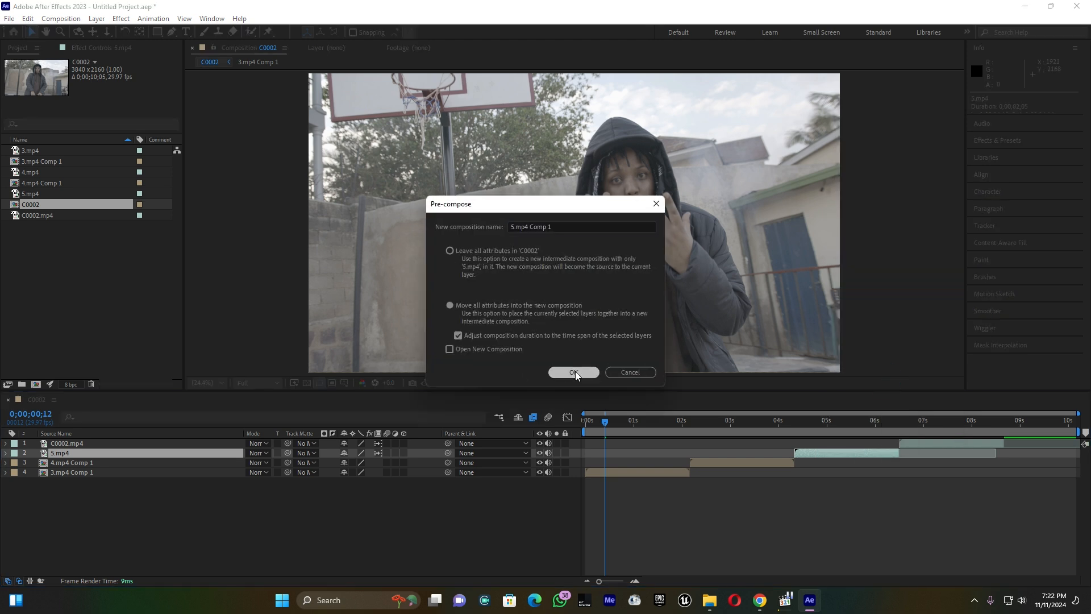
click(572, 371)
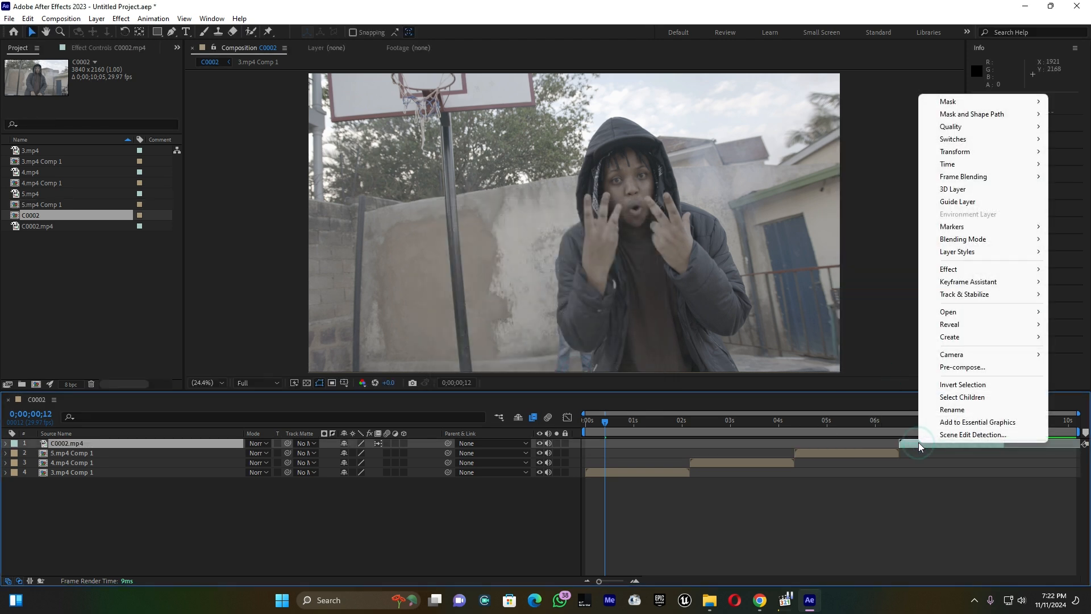
click(962, 367)
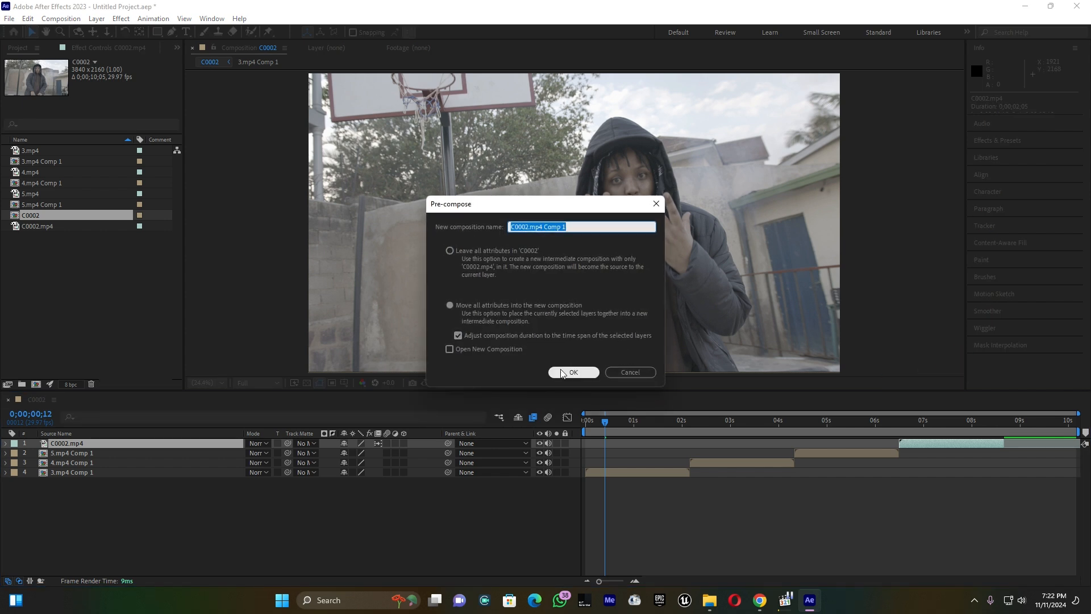
click(572, 371)
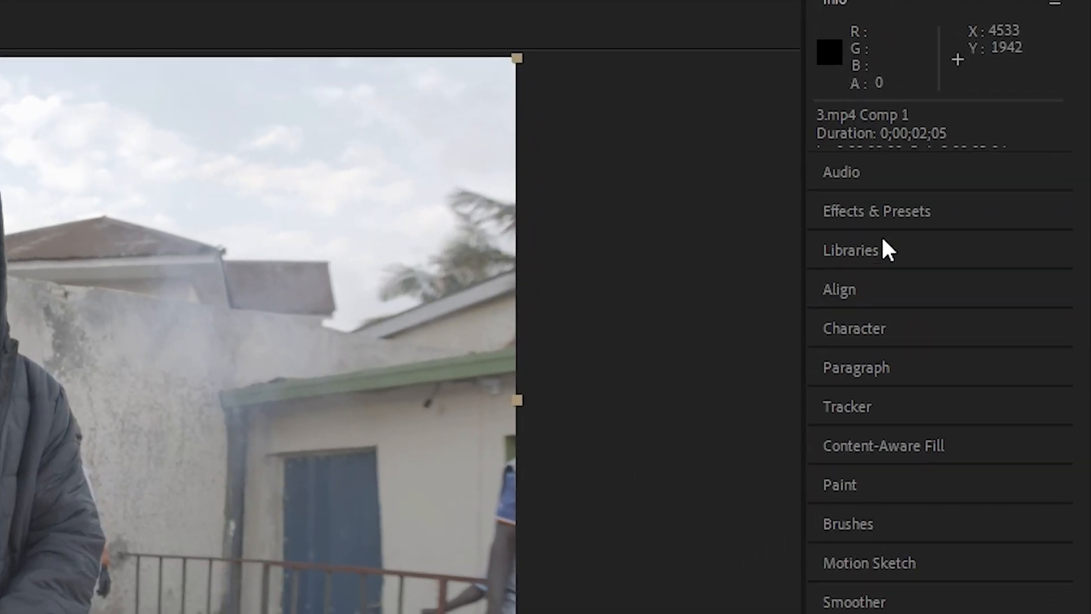
Search Effects & Presets for 'twi' and apply Twixtor Pro to 3.mp4 Comp 1
click(876, 210)
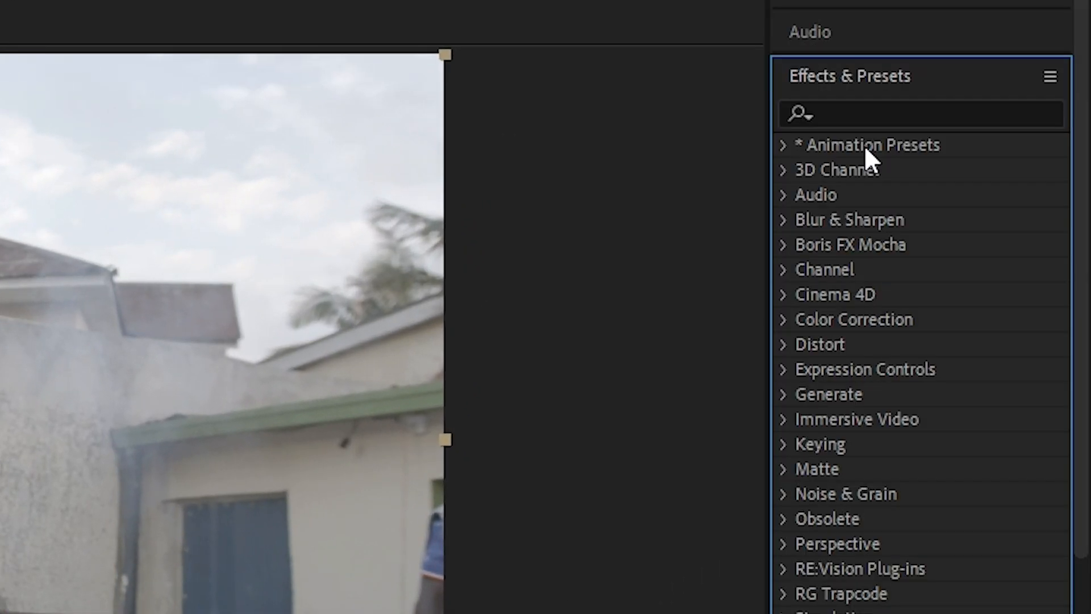
click(918, 114)
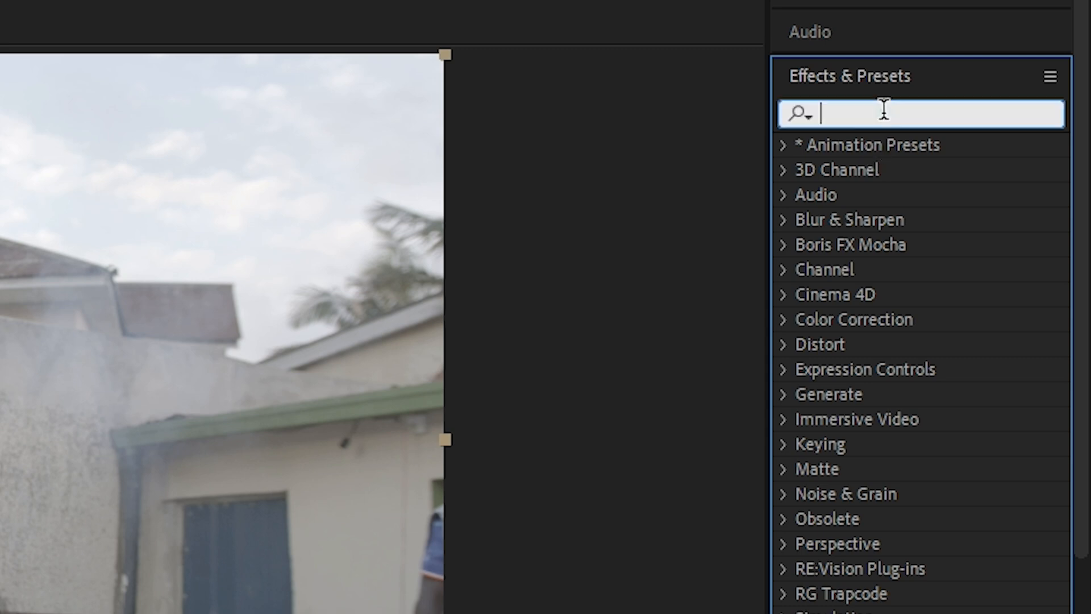
text(t)
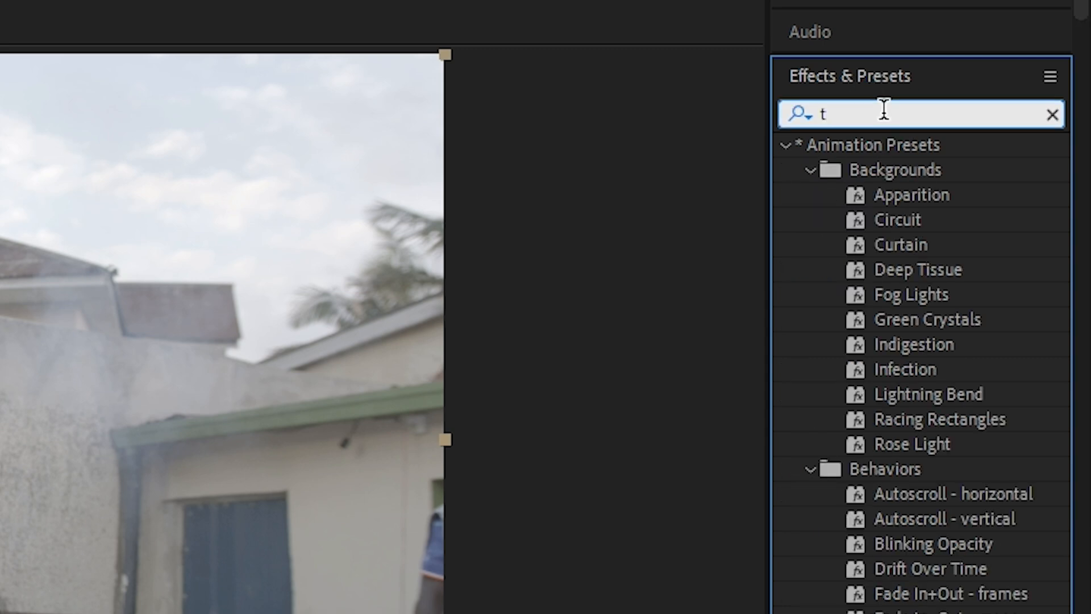
text(wi)
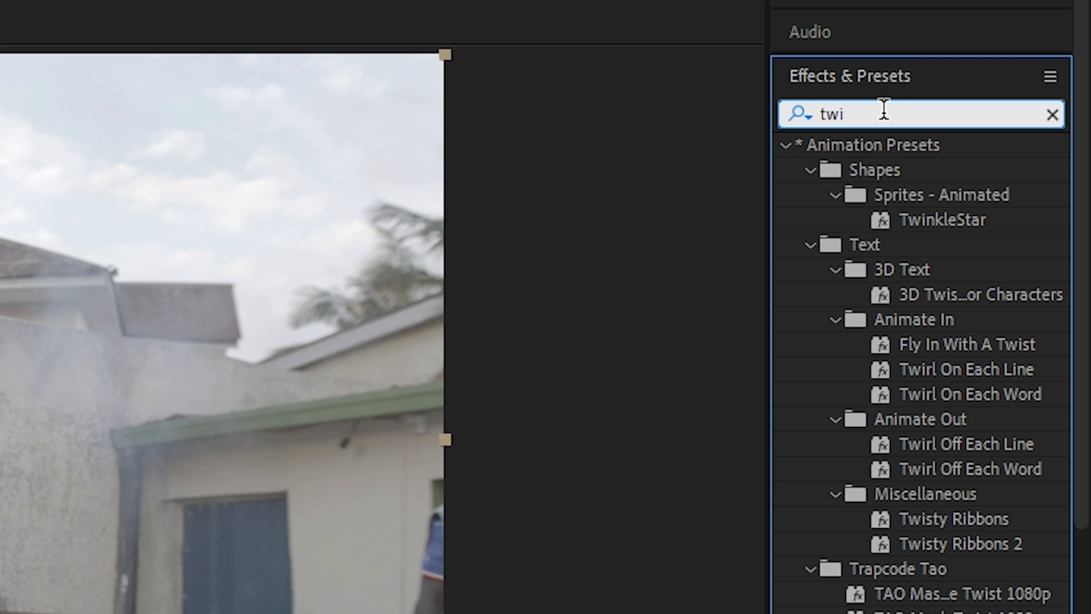
scroll(down, 3)
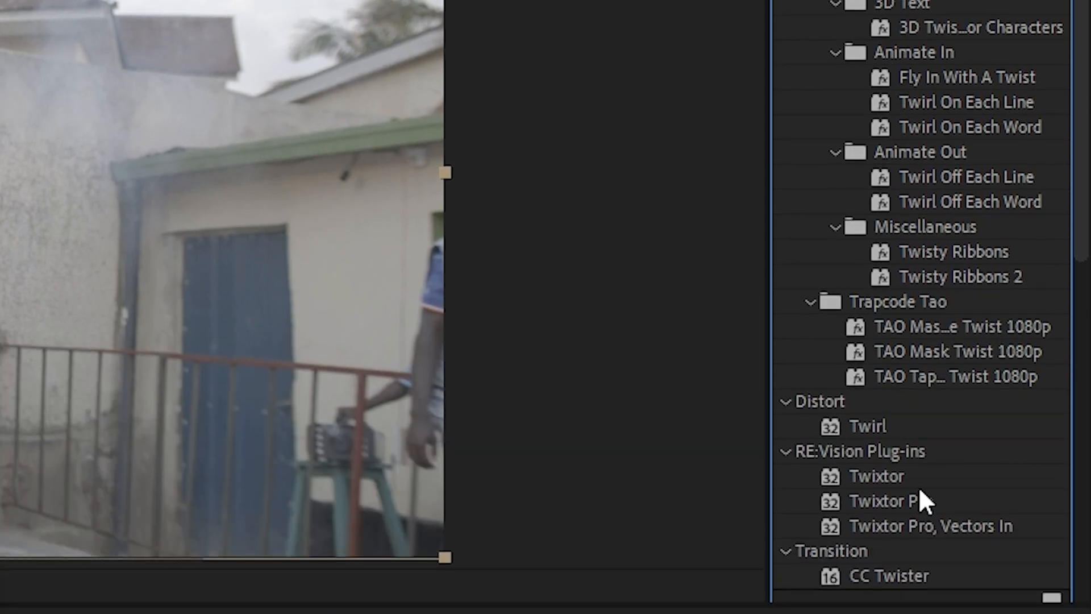
click(876, 475)
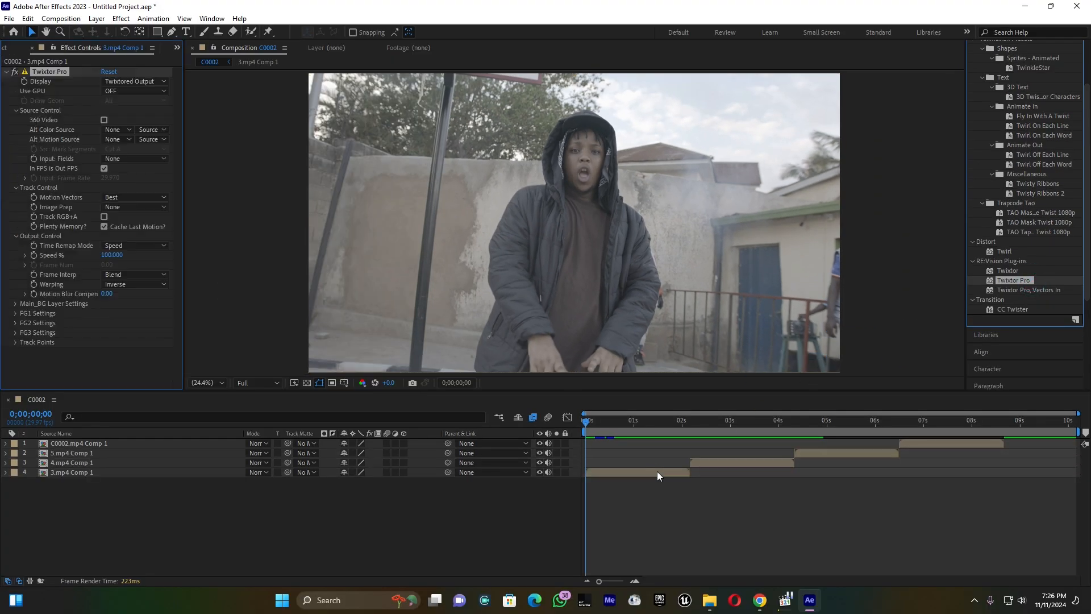
Select 3.mp4 Comp 1 and enable the Twixtor Pro Speed % stopwatch
click(72, 471)
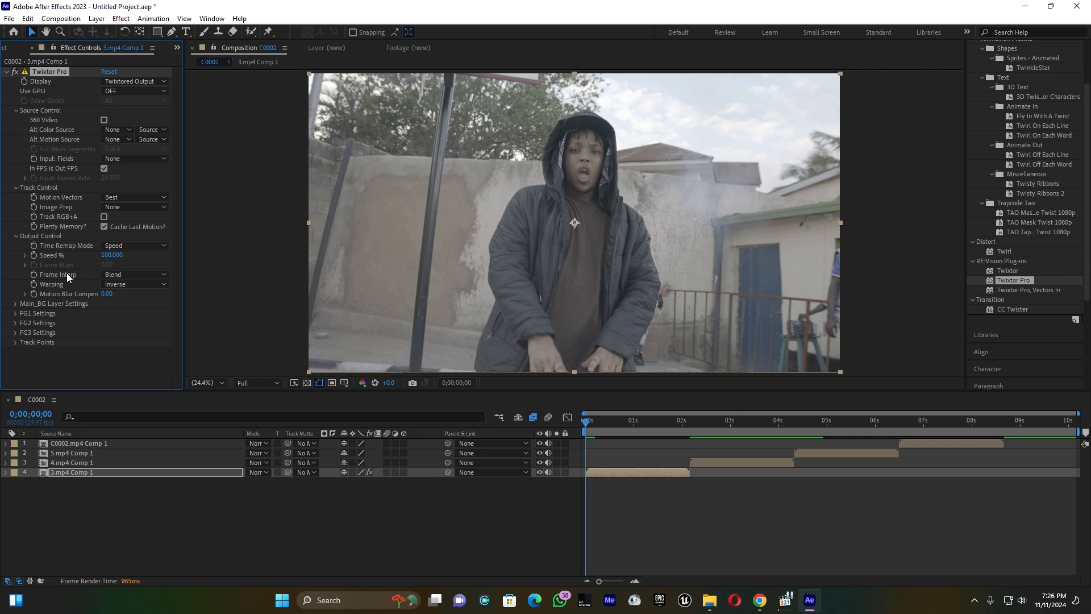
click(31, 254)
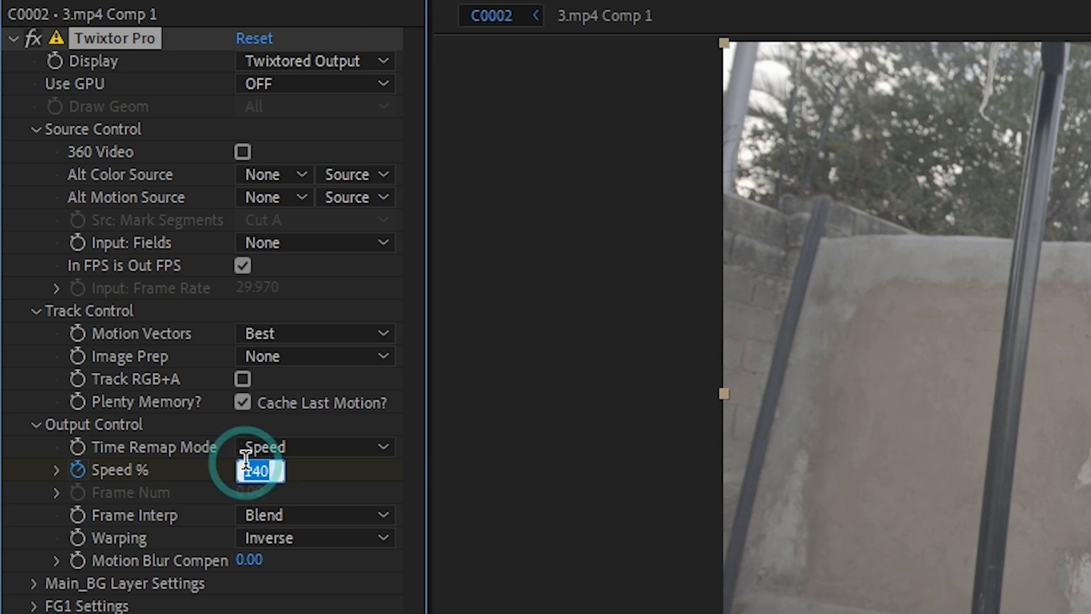
Key Speed % at 40, then 140 at 0;00;02;04
text(4)
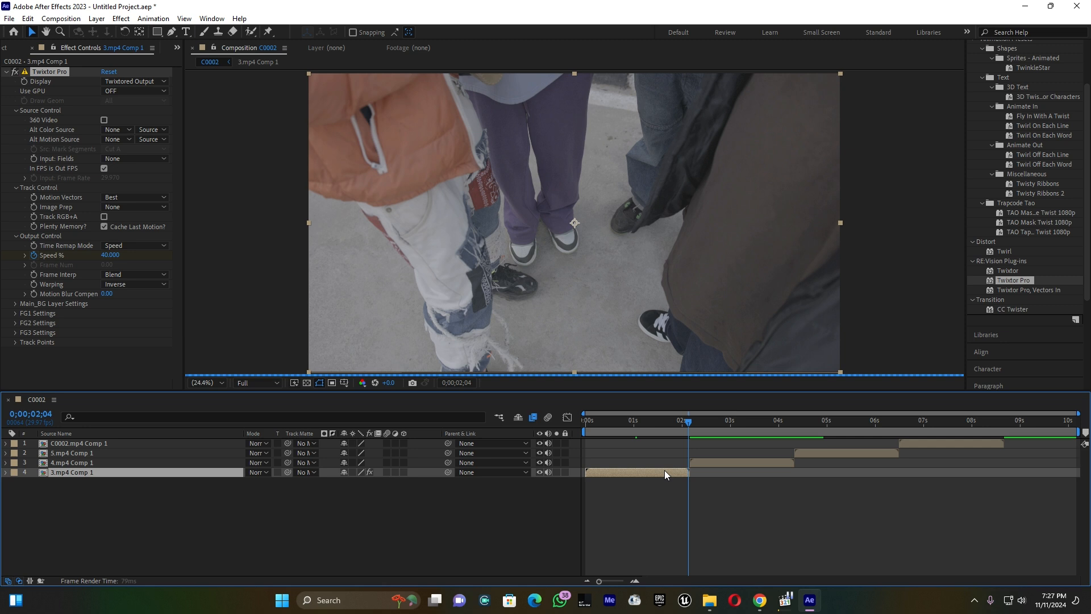
mouse_move(278, 354)
text(140)
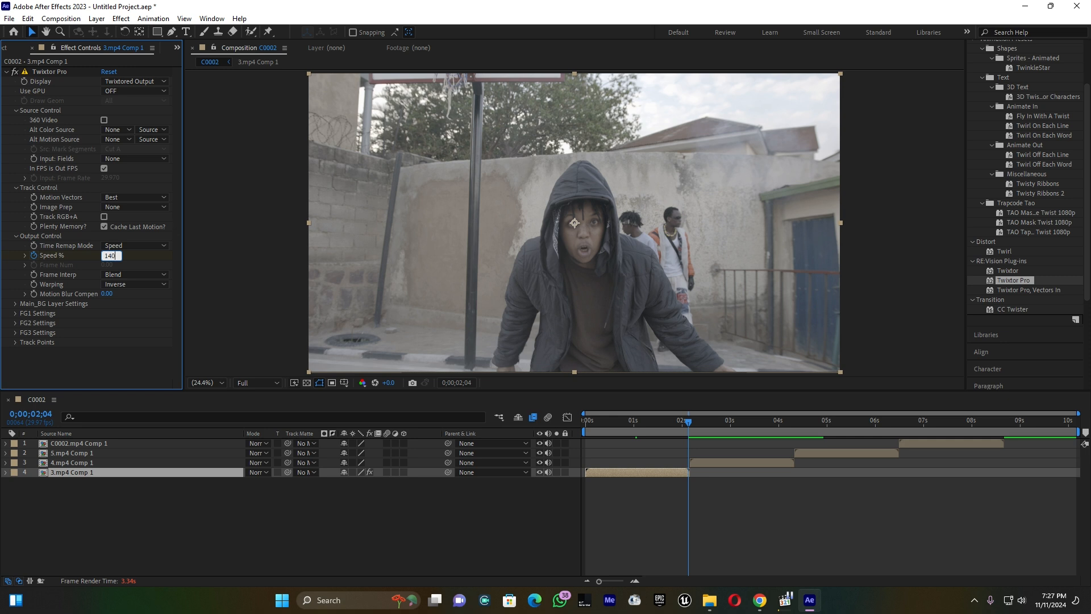
key(Return)
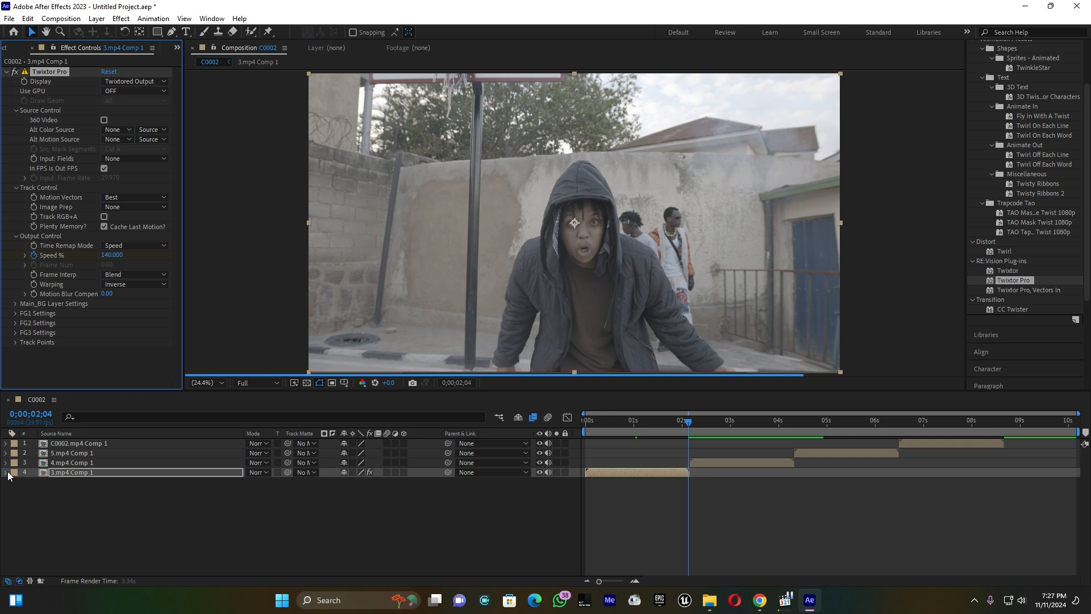
Expand 3.mp4 Comp 1 to Twixtor Pro Output Control and show Speed % keyframes in the graph editor
click(6, 472)
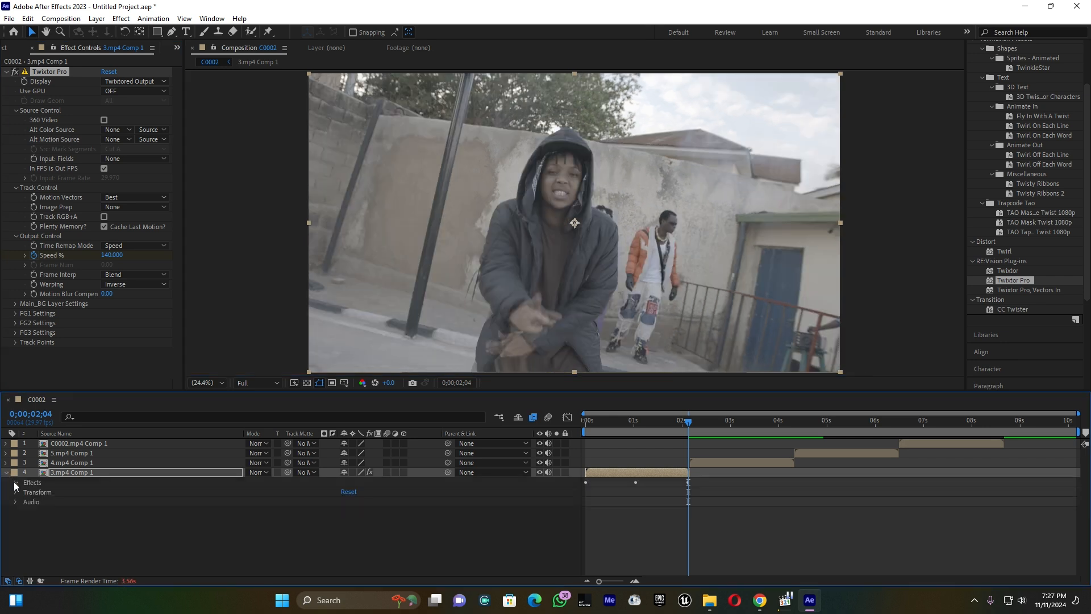
click(16, 483)
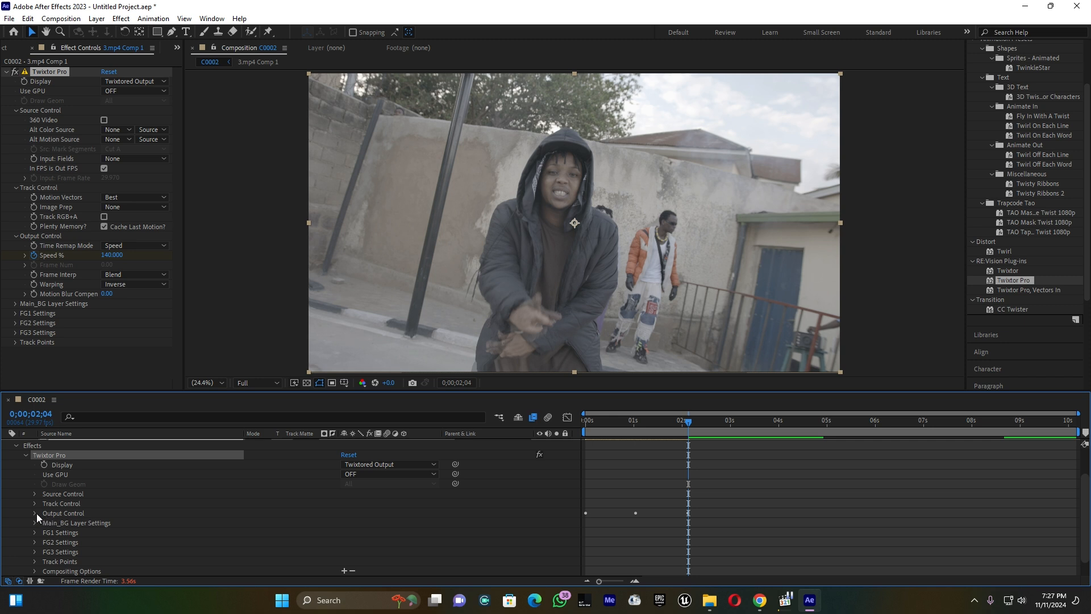
click(35, 513)
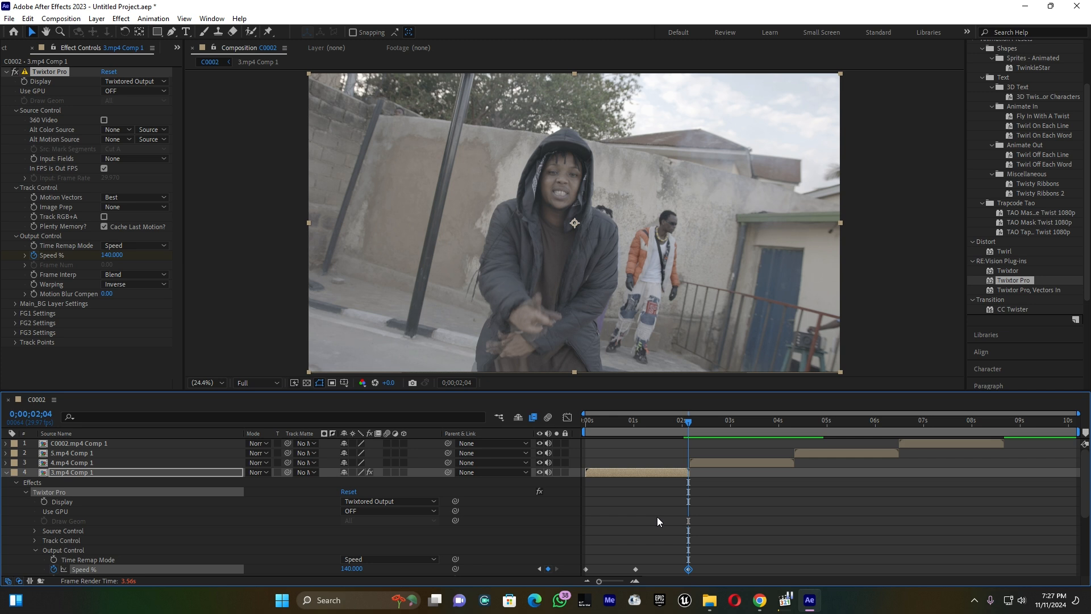
click(6, 471)
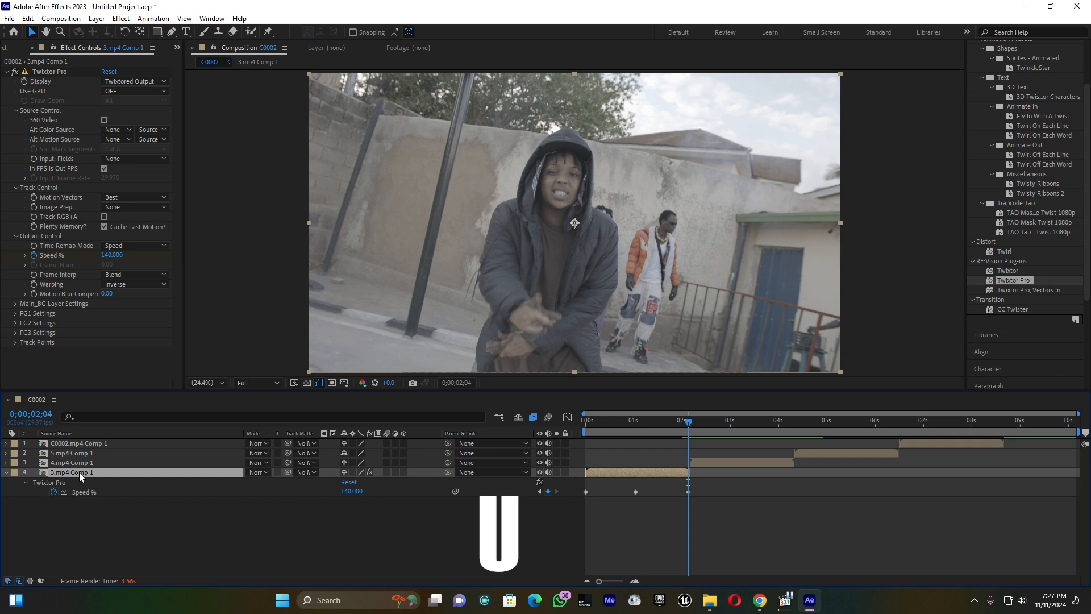
mouse_move(255, 505)
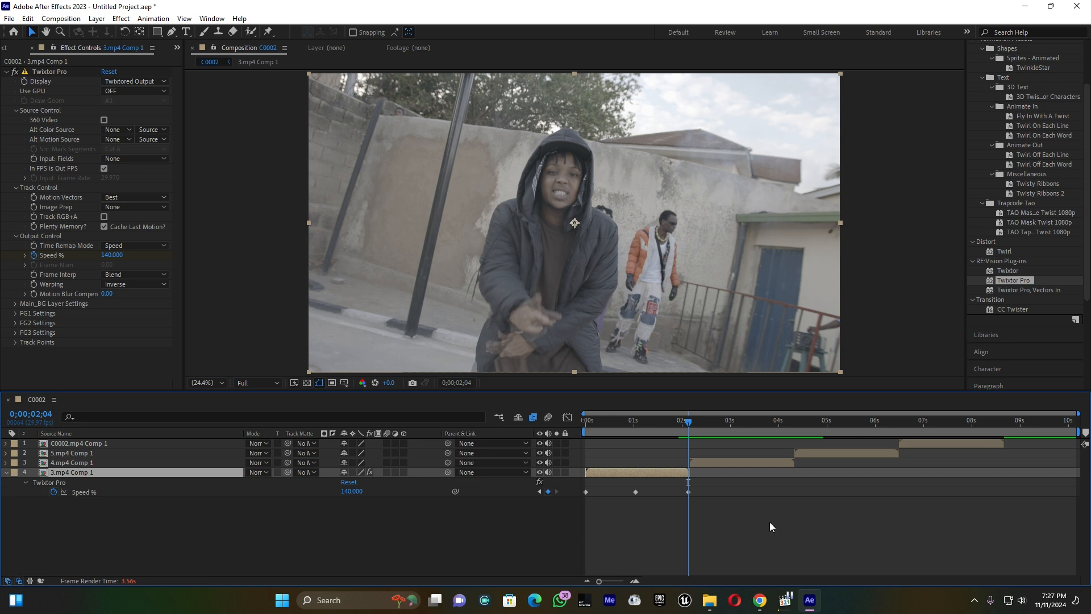
click(587, 492)
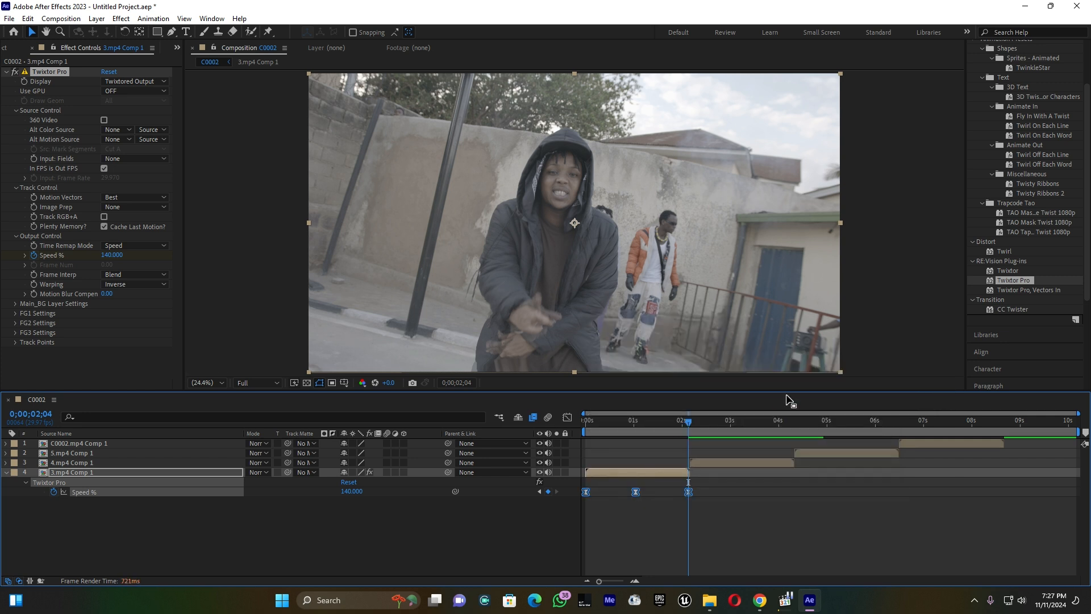
click(566, 415)
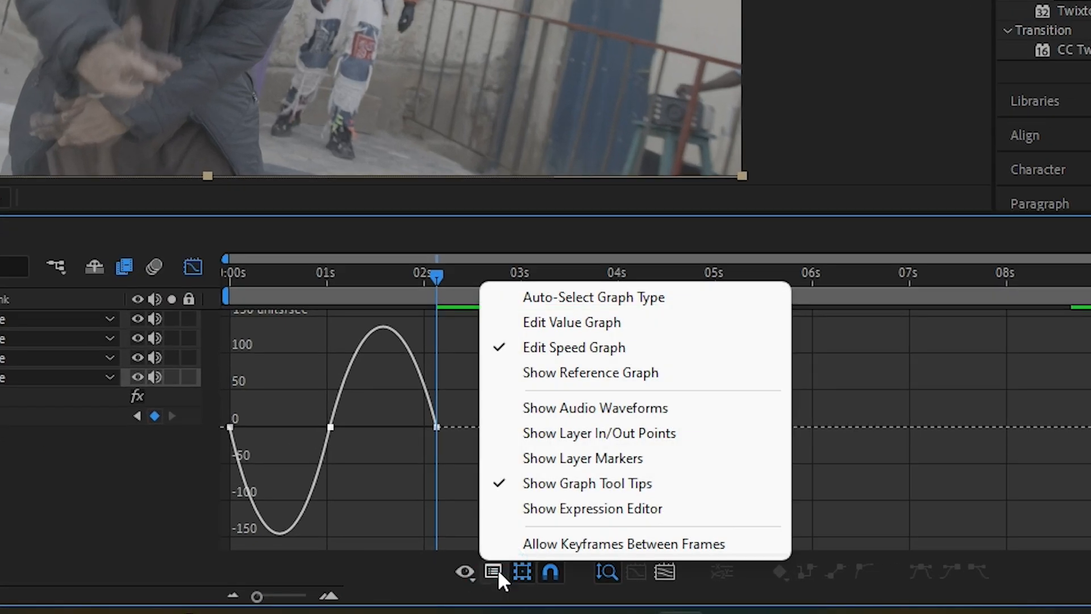
Switch to the value graph and drag the first keyframe's handle to ease Speed %
click(571, 322)
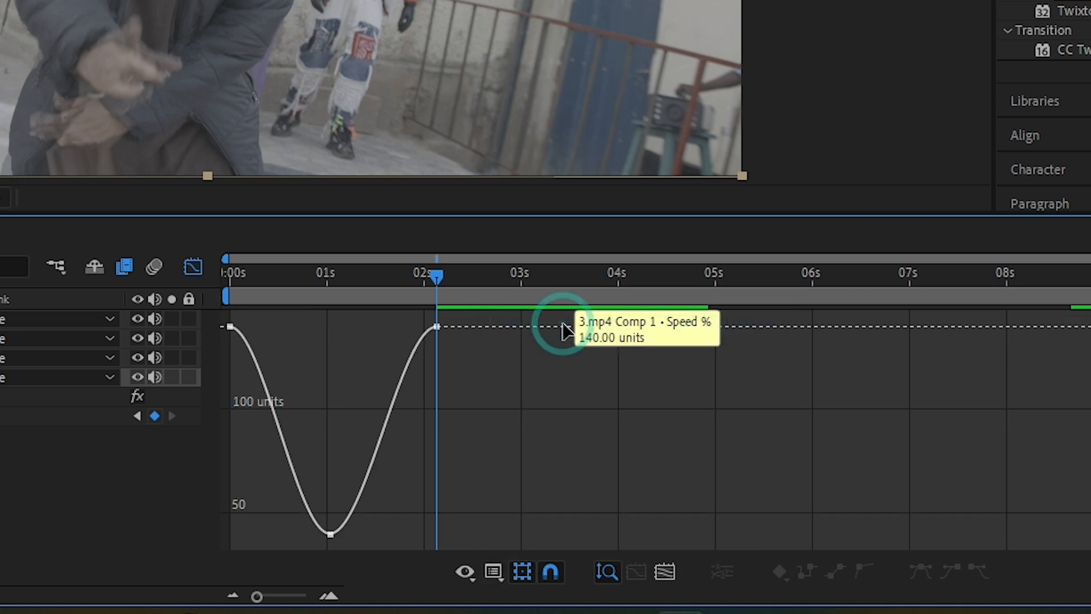
mouse_move(348, 532)
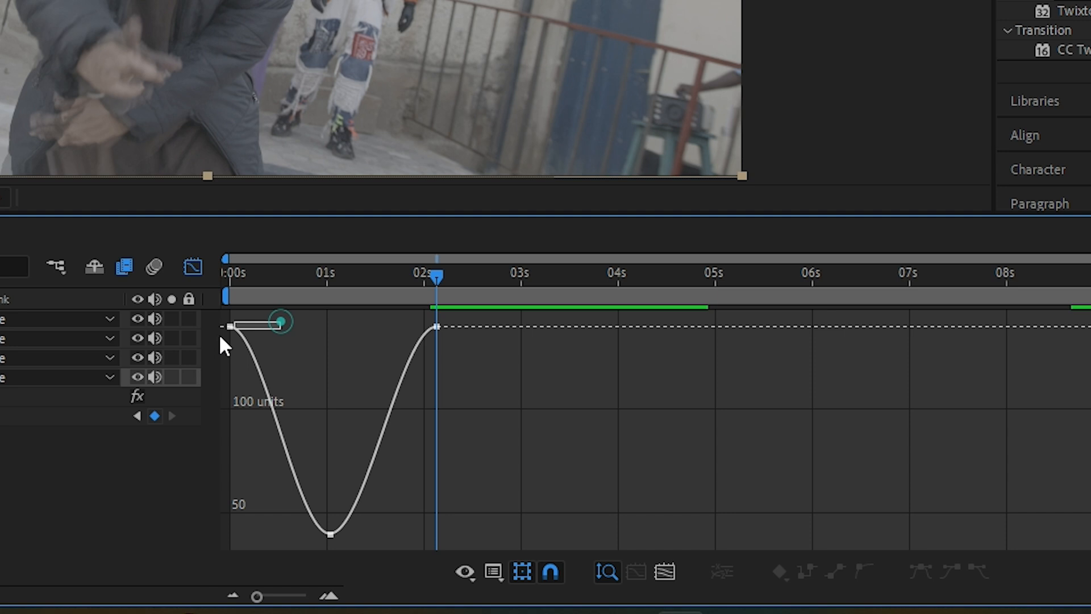
click(230, 326)
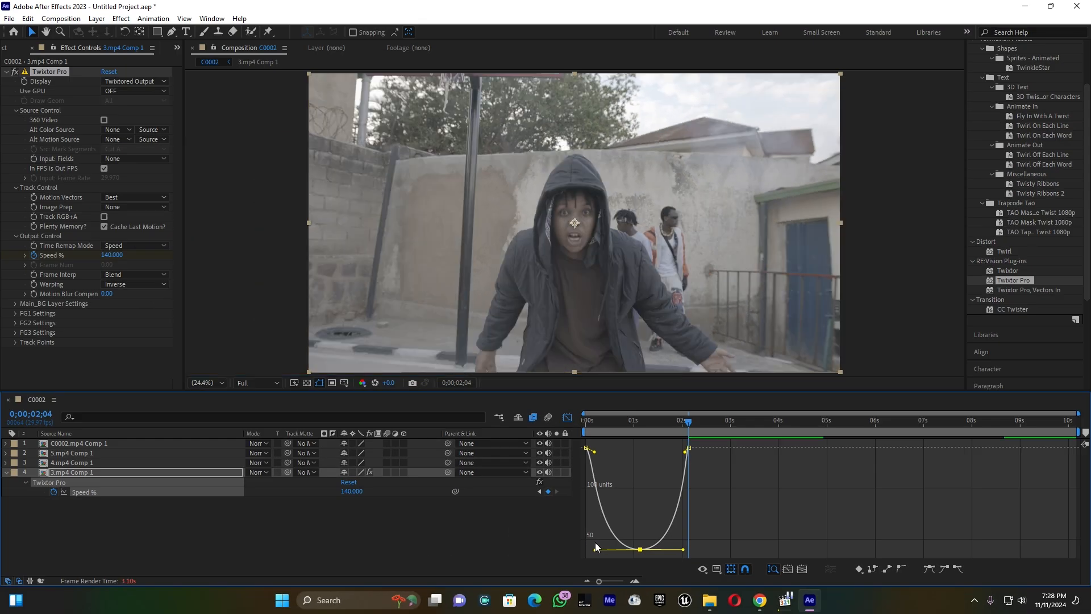
Return to the layer bar view and play the 3.mp4 Comp 1 speed ramp from the start
click(563, 418)
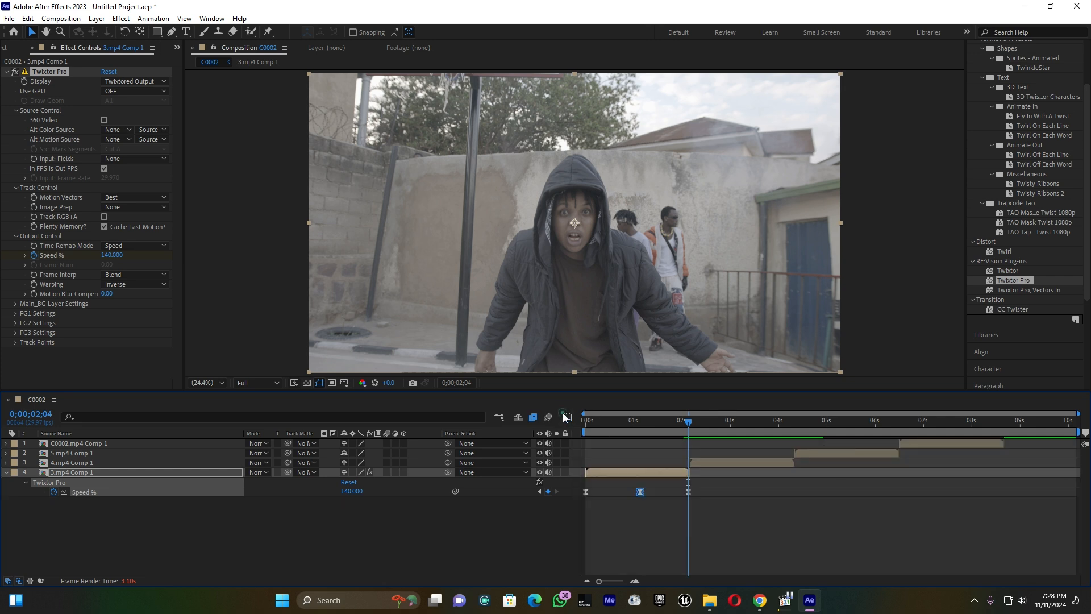
mouse_move(565, 417)
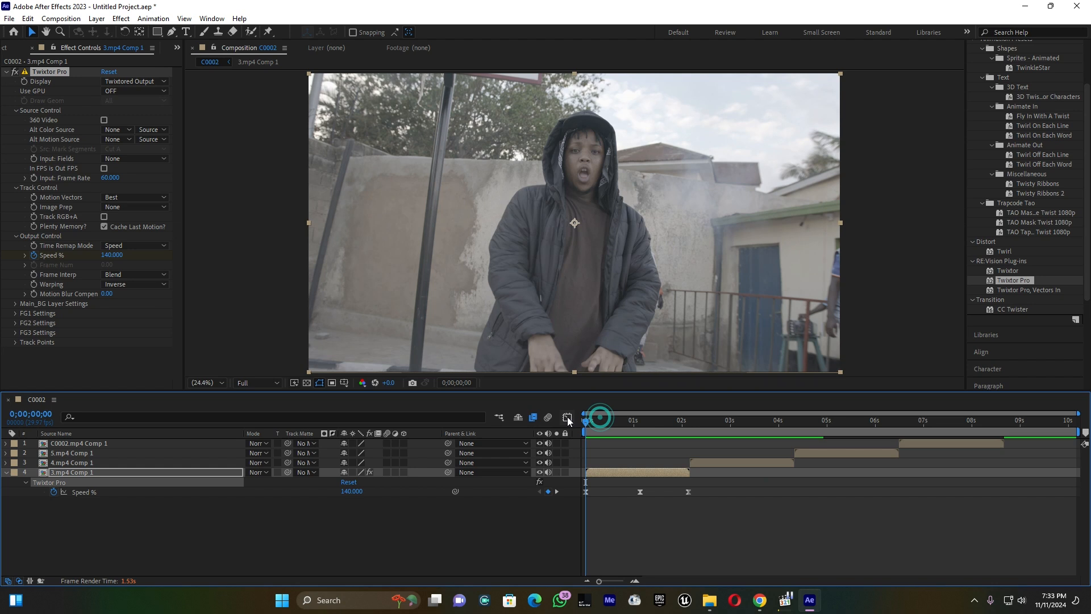
click(586, 419)
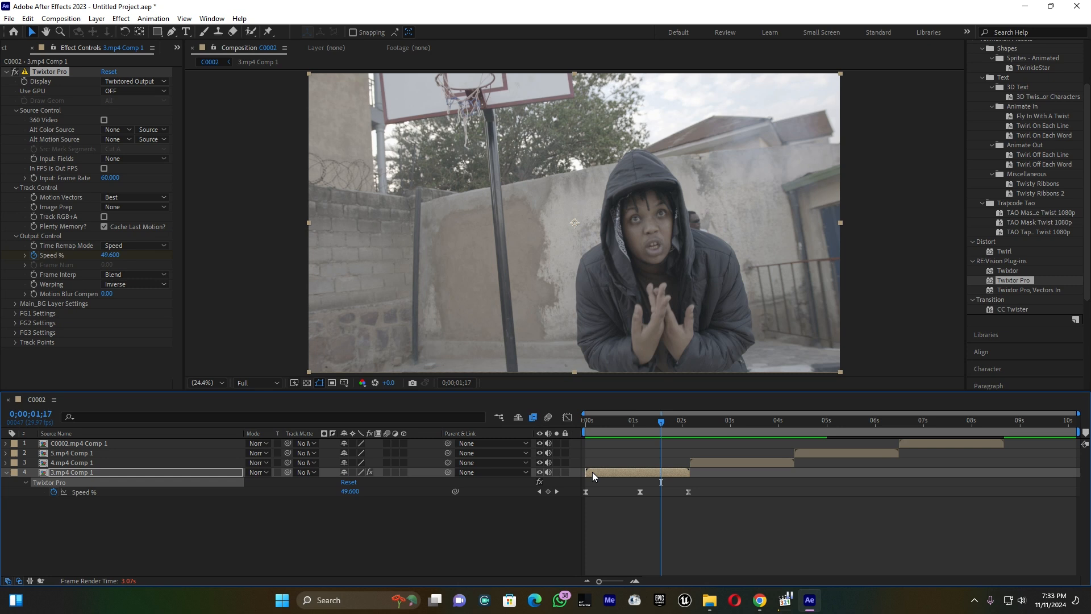
click(616, 421)
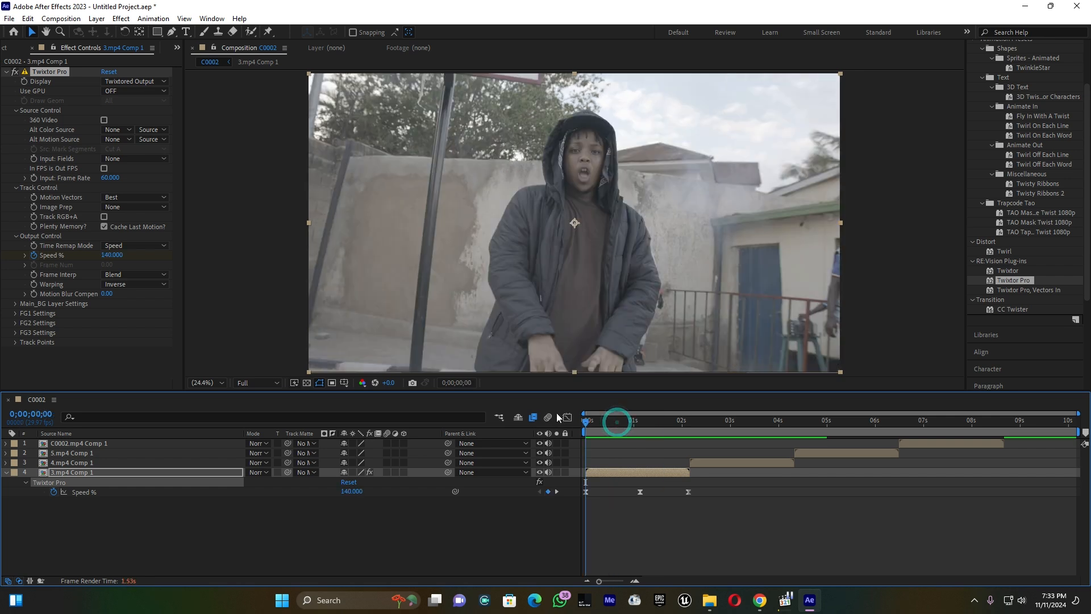
key(Right)
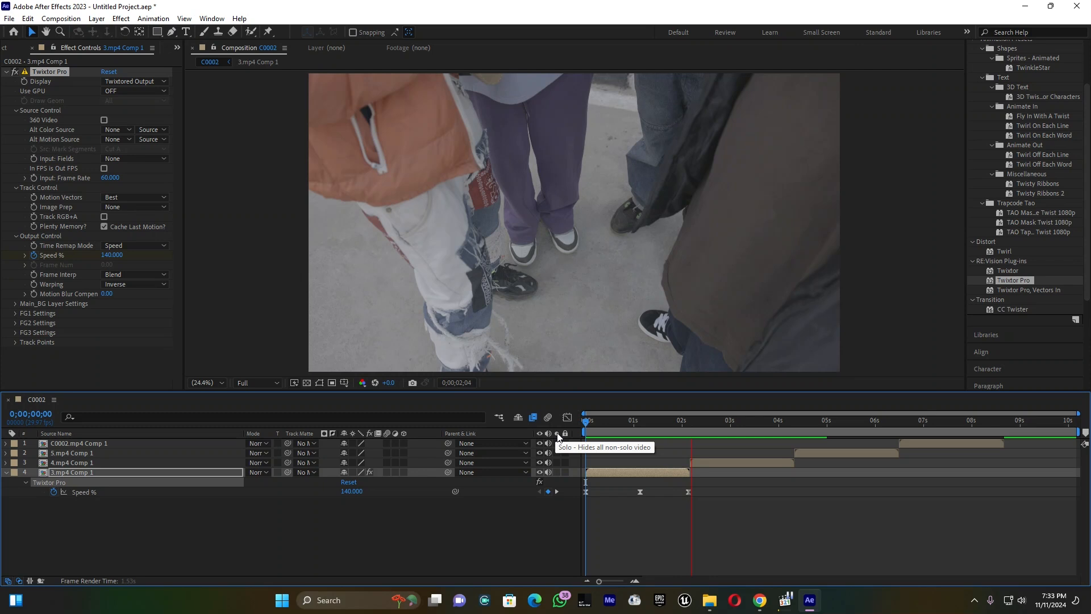
Paste the Speed % keyframes onto 4.mp4 Comp 1 at its starting point
click(691, 421)
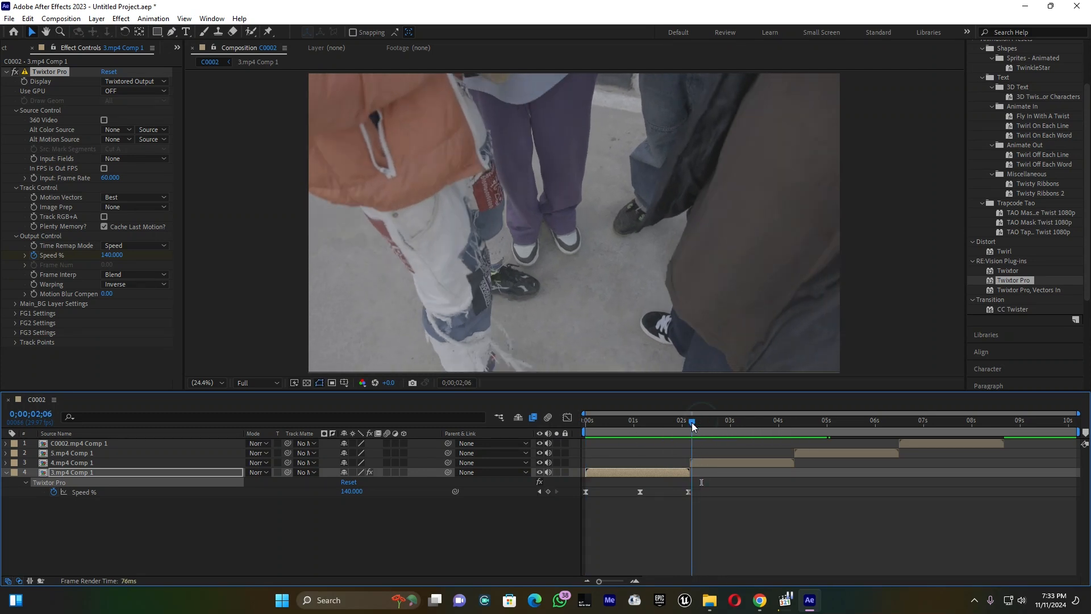
click(71, 462)
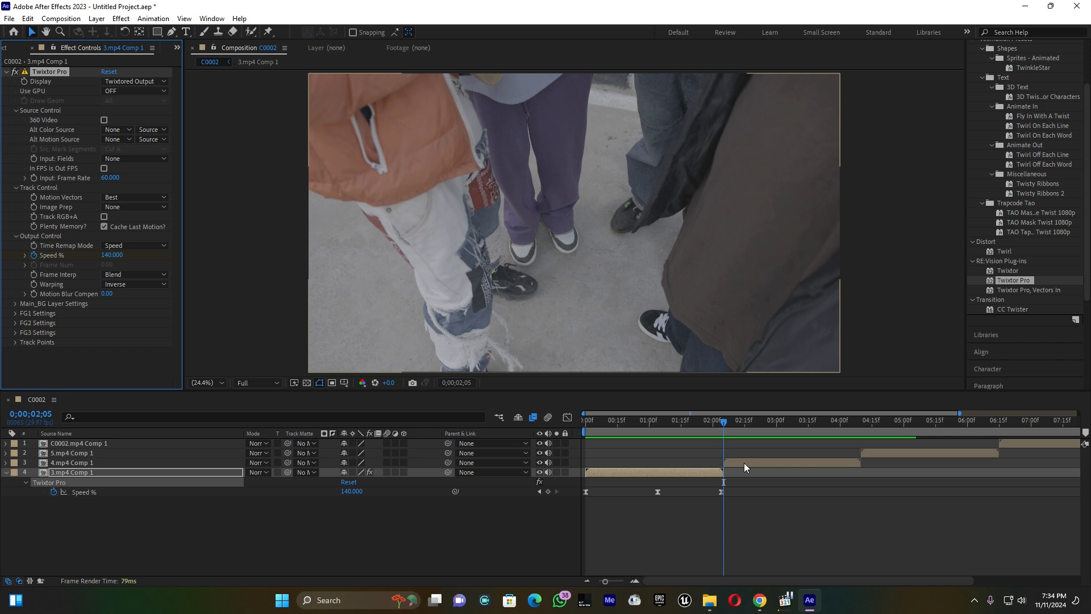
key(ctrl+v)
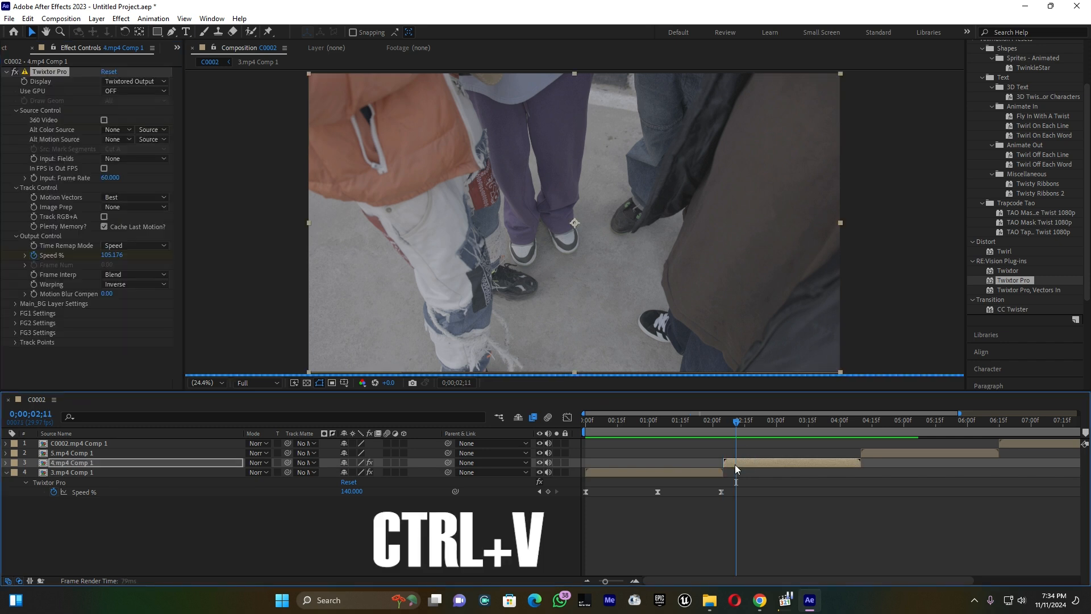
key(ctrl+v)
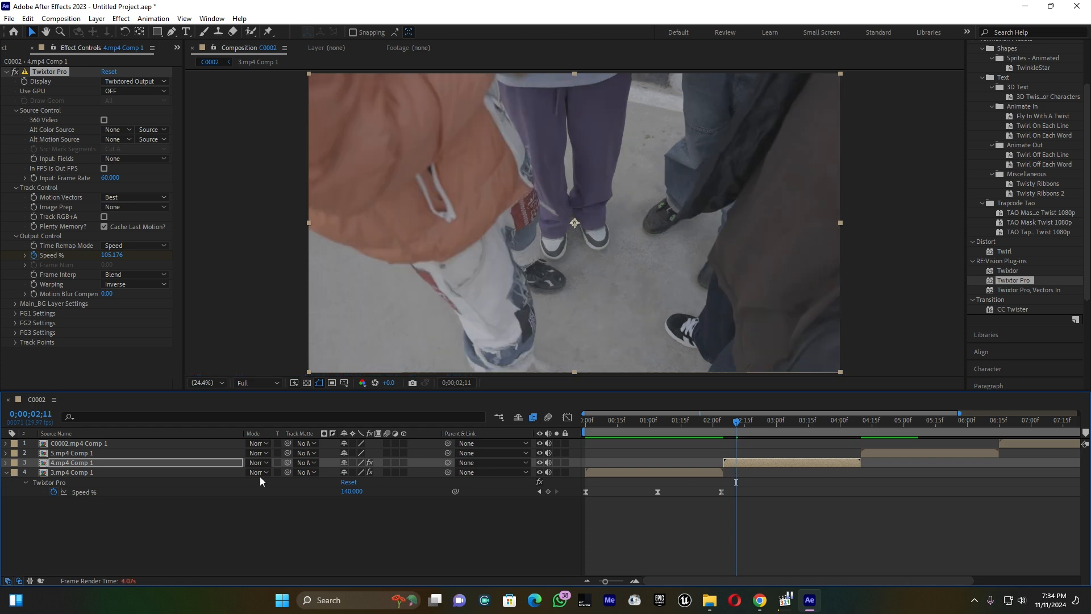
Collapse 4.mp4 Comp 1's keyframes and select 5.mp4 Comp 1 at its start
click(6, 463)
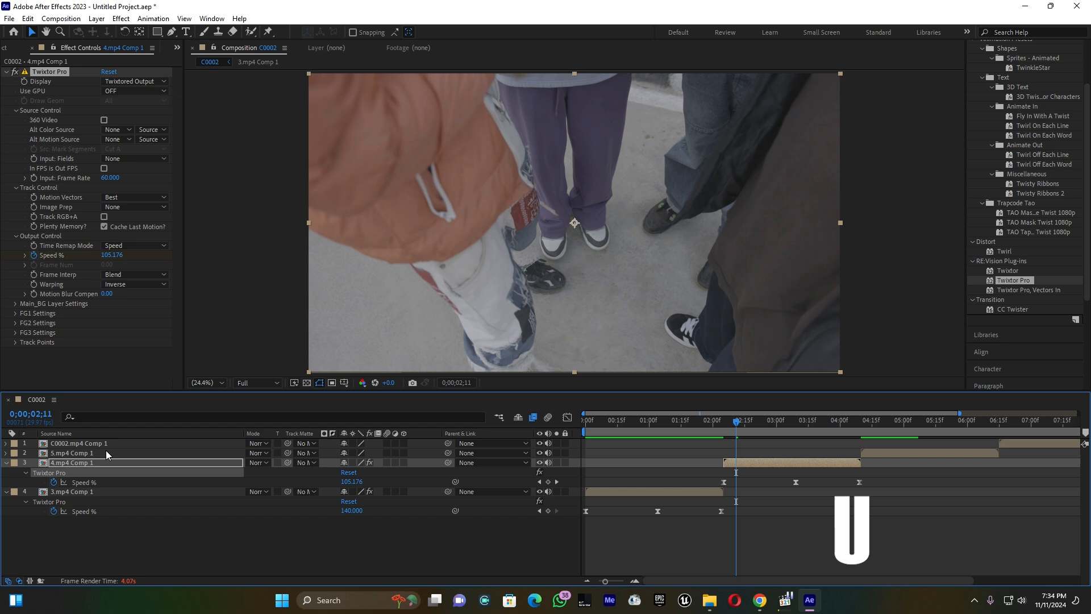
click(6, 463)
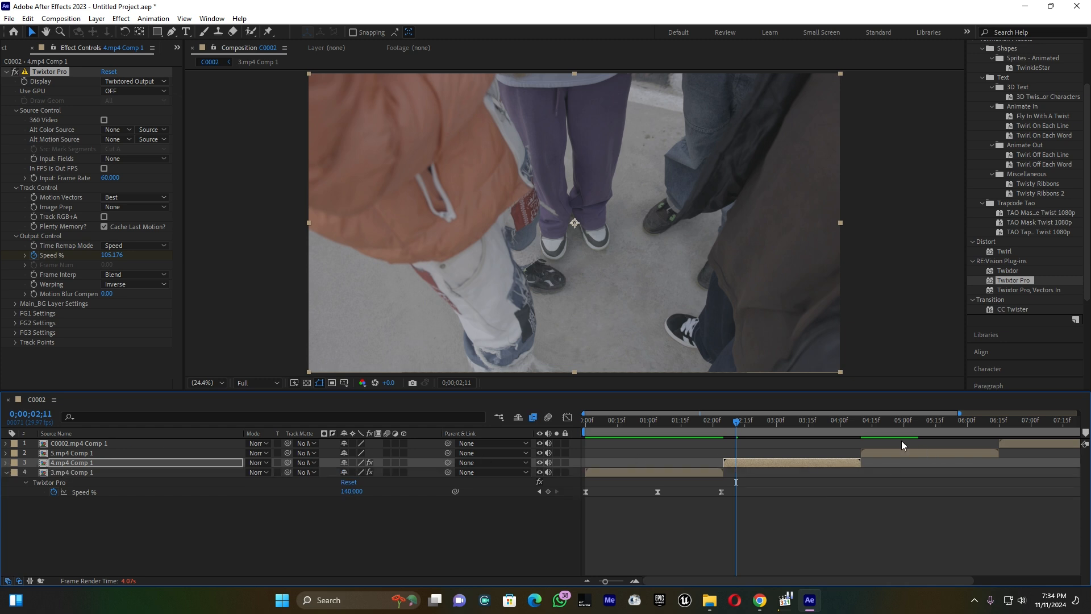
click(861, 419)
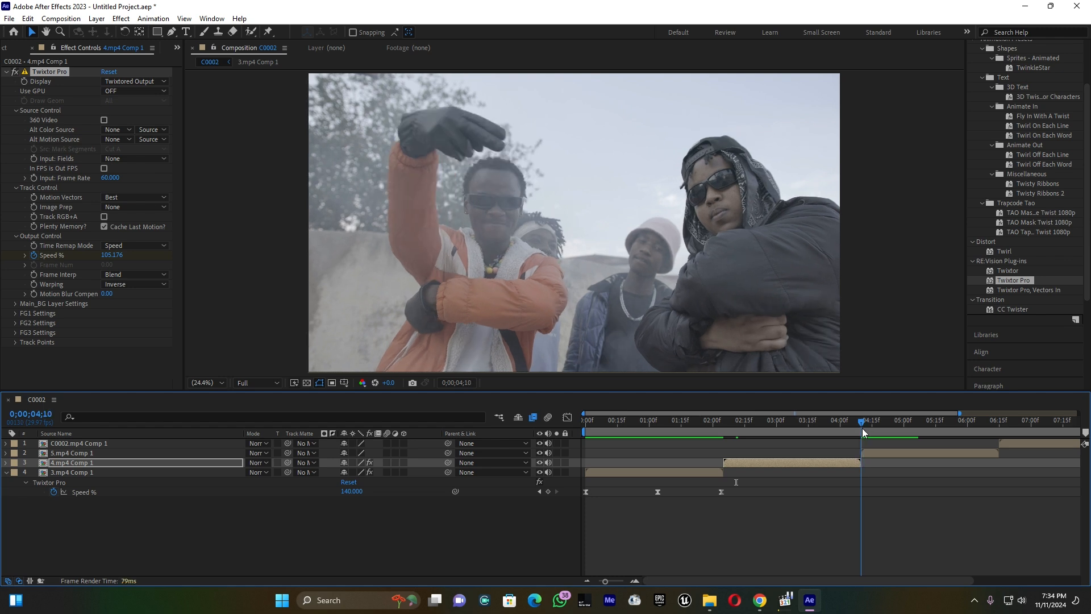
click(76, 452)
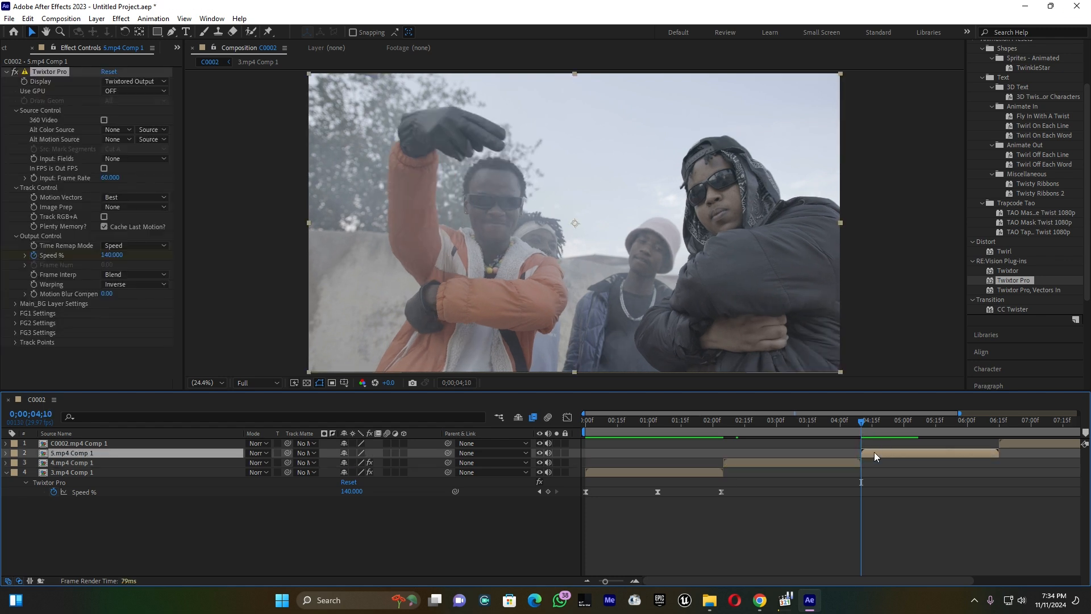